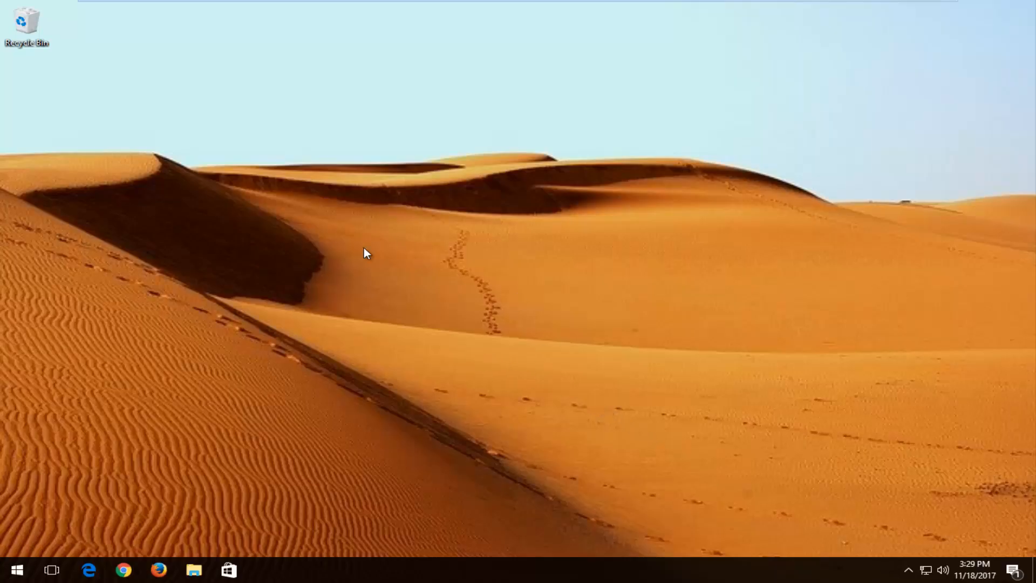
mouse_move(114, 223)
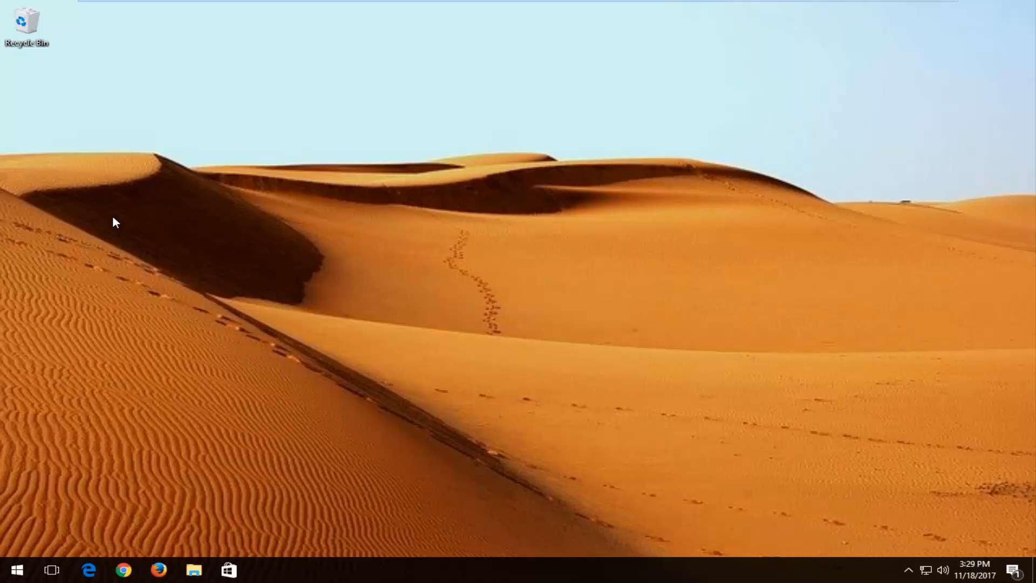
mouse_move(13, 139)
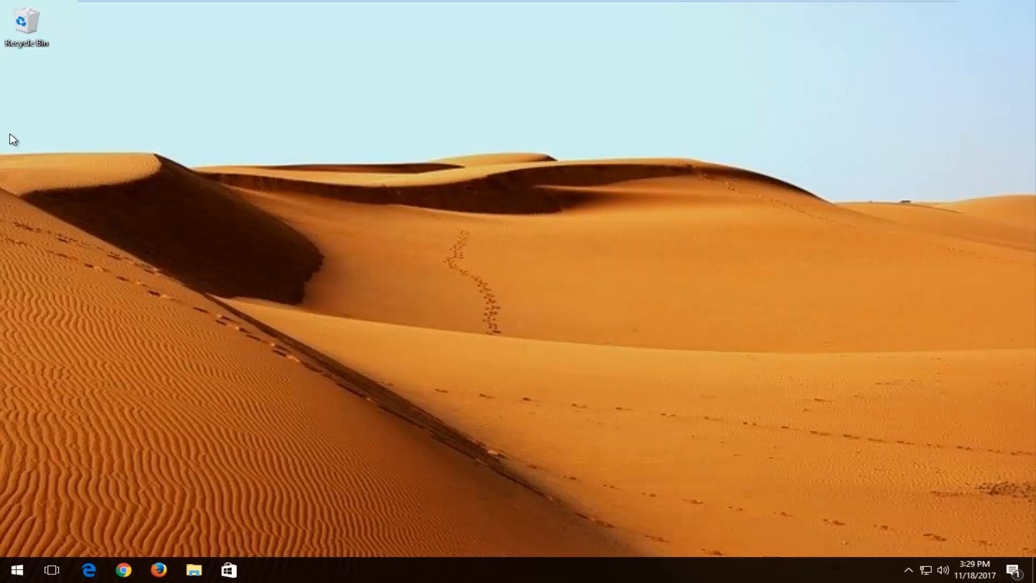
mouse_move(118, 207)
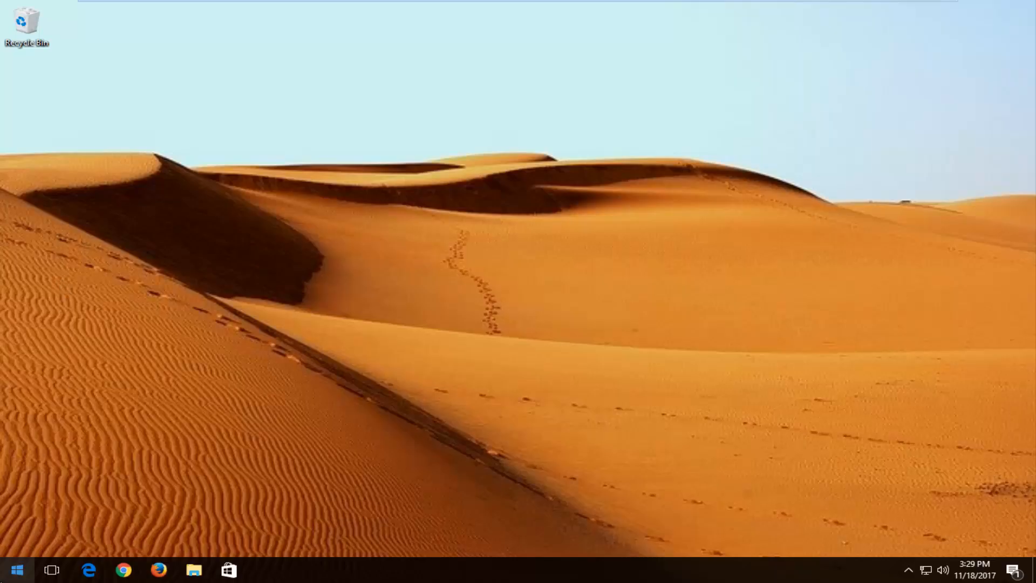
- Search Start for Command Prompt and run it as administrator, approving the UAC prompt
left_click(17, 570)
type("command")
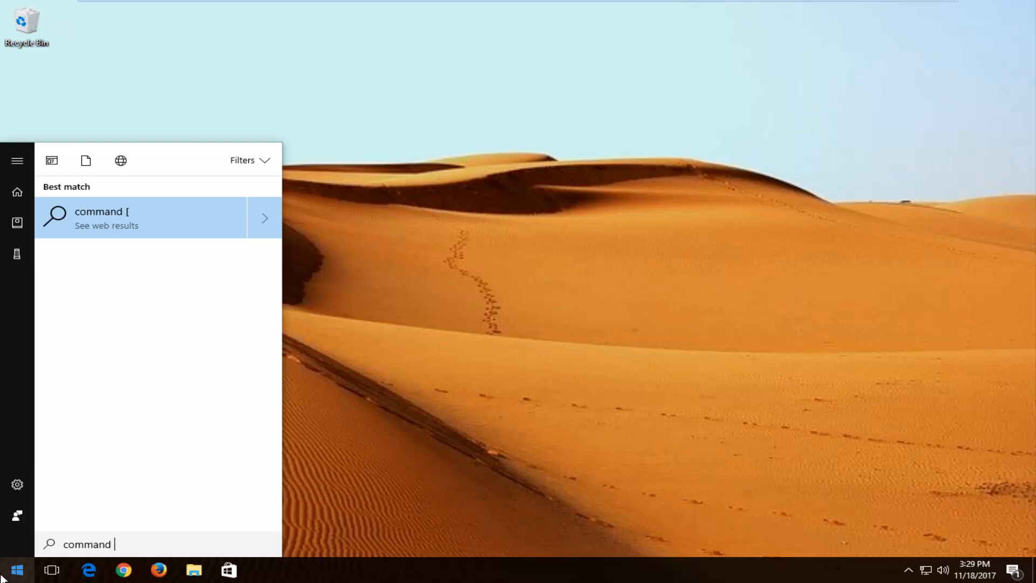
type("prompt")
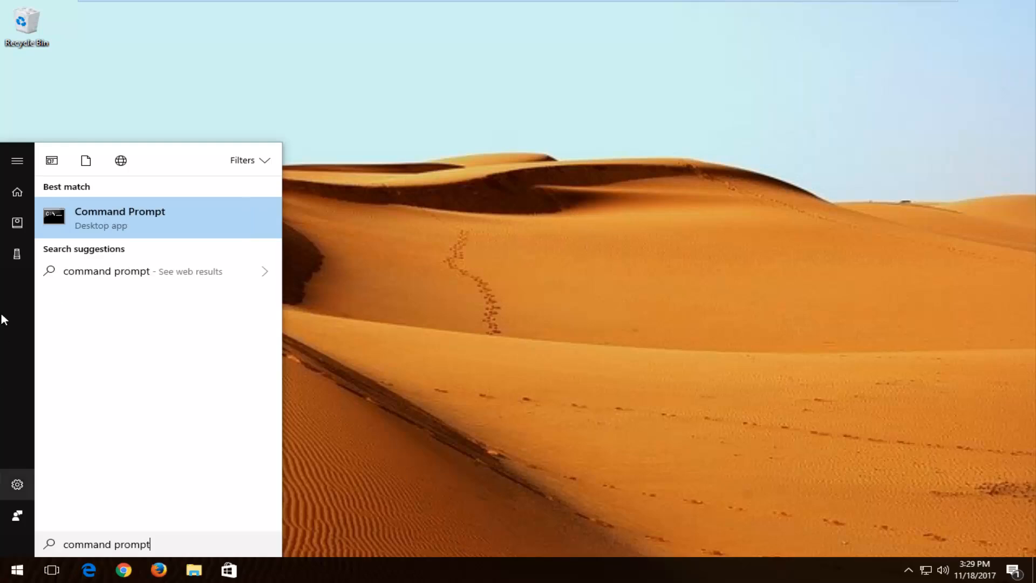
right_click(120, 217)
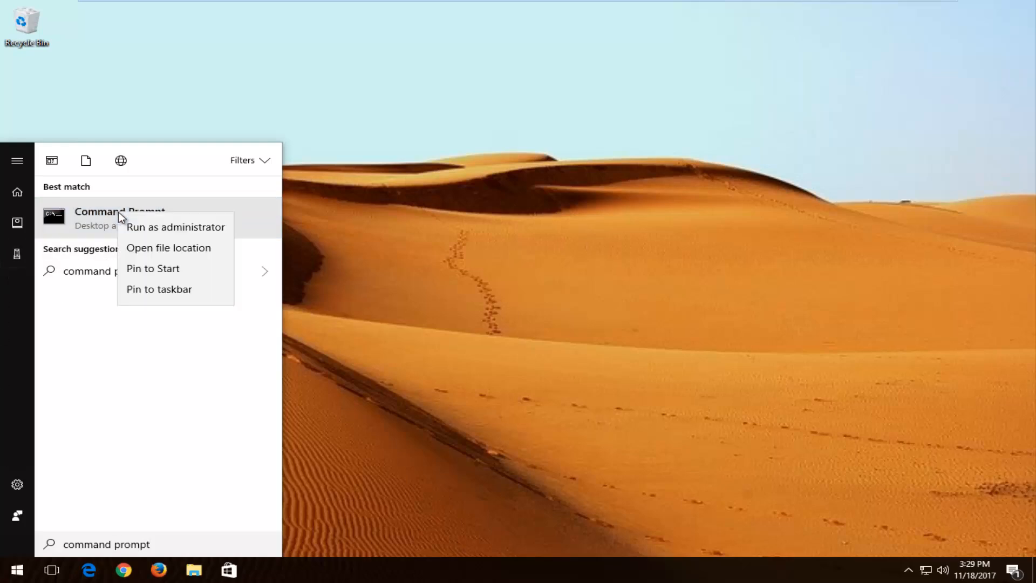
left_click(176, 227)
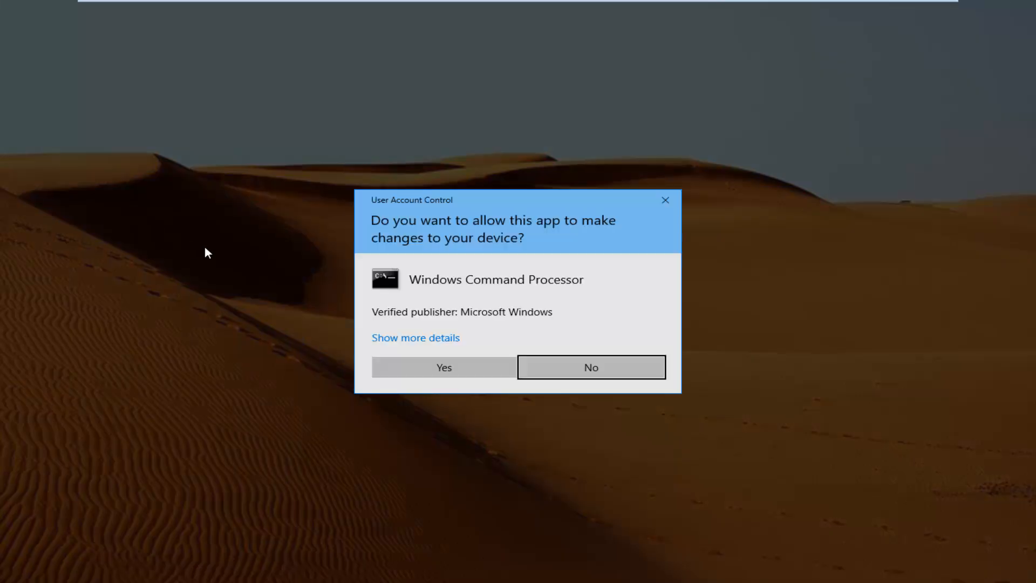
mouse_move(452, 347)
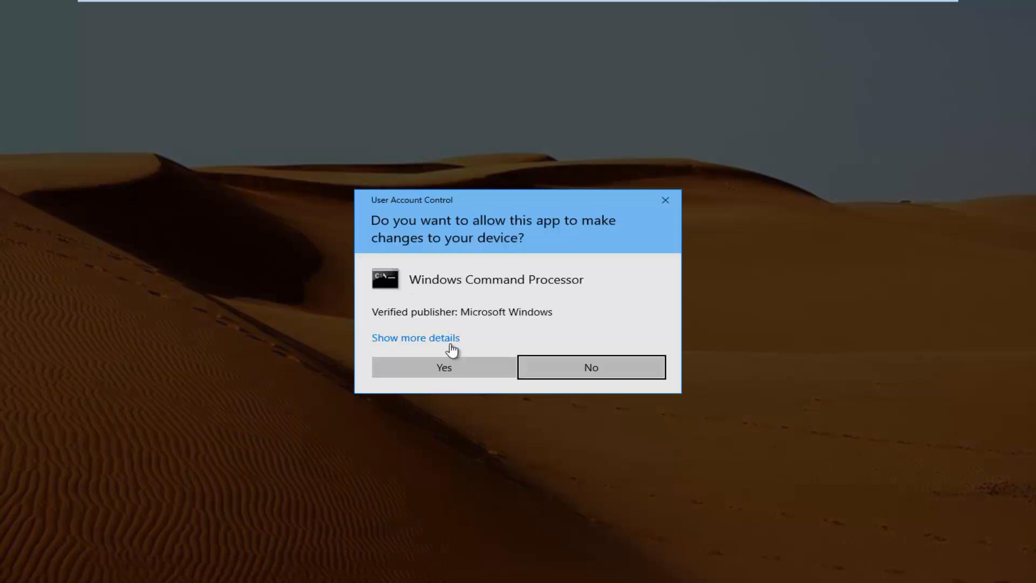
left_click(444, 366)
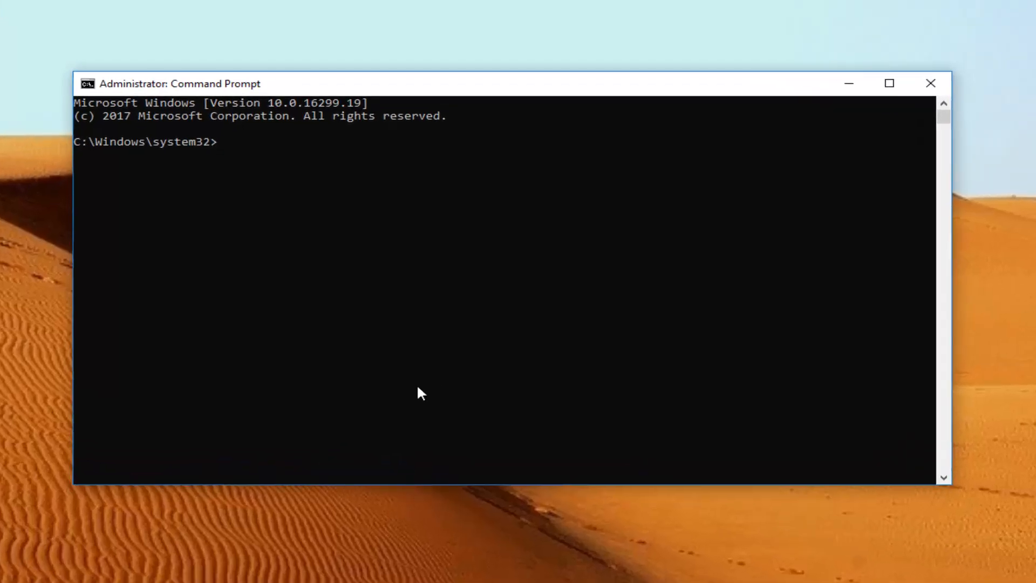
- Run 'ipconfig /flushdns' to clear the DNS resolver cache
type("ipconfig /")
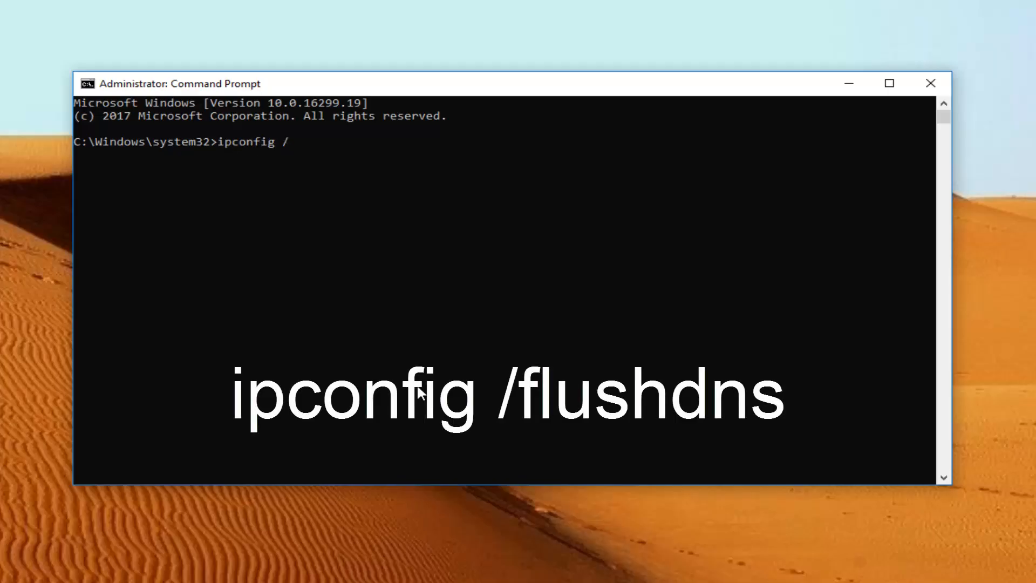
type("flushd")
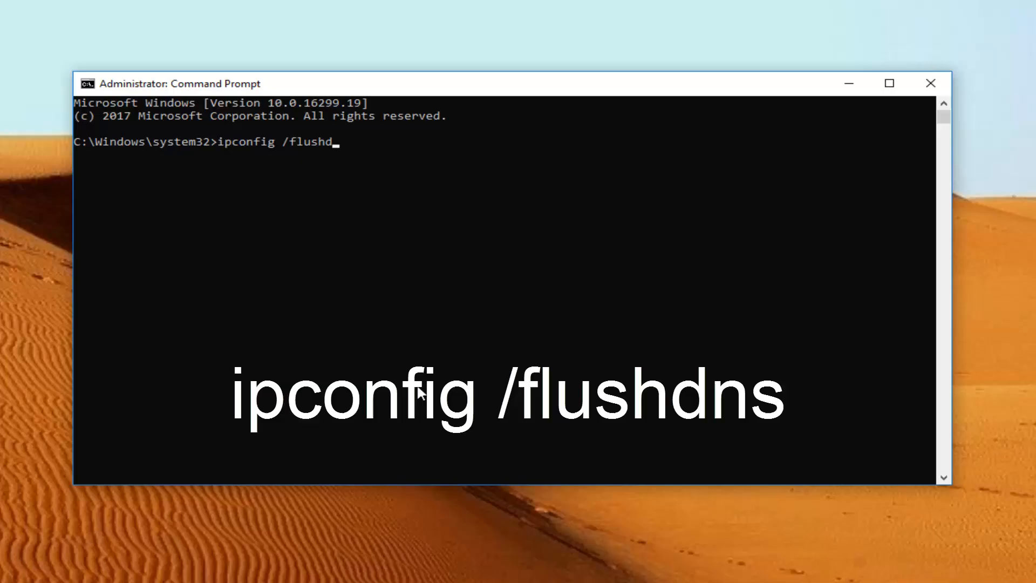
type("ns")
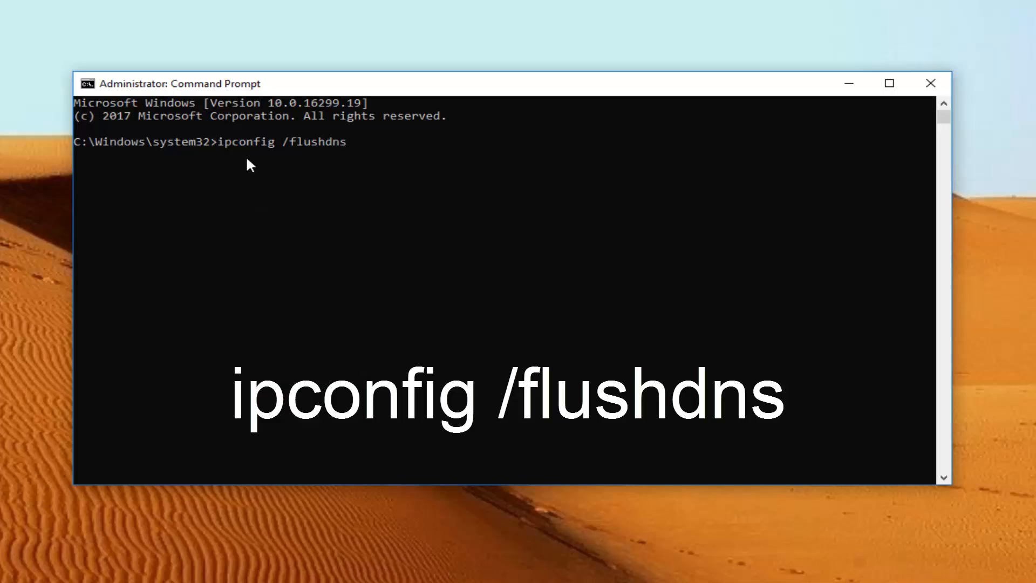
mouse_move(281, 155)
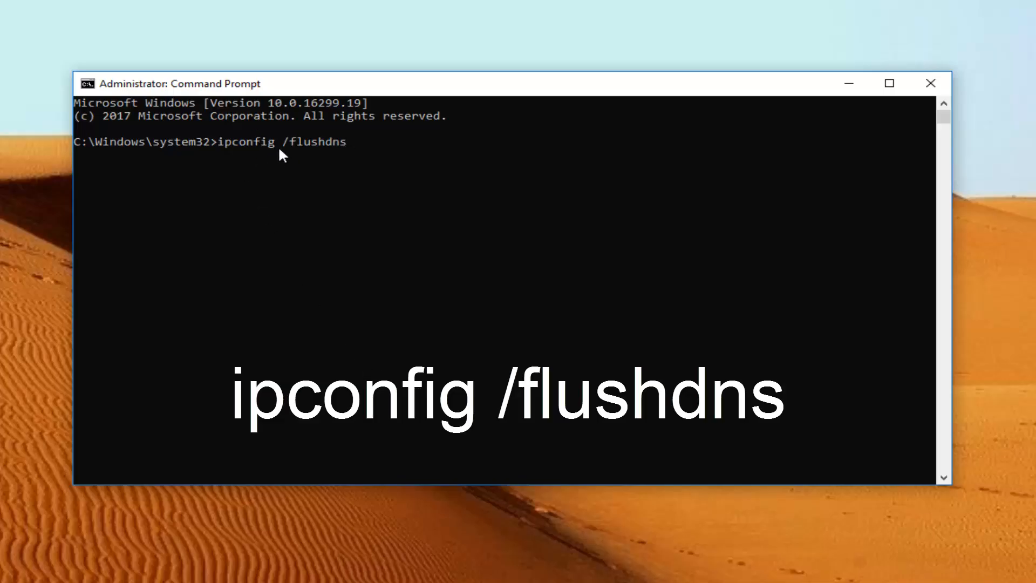
mouse_move(315, 153)
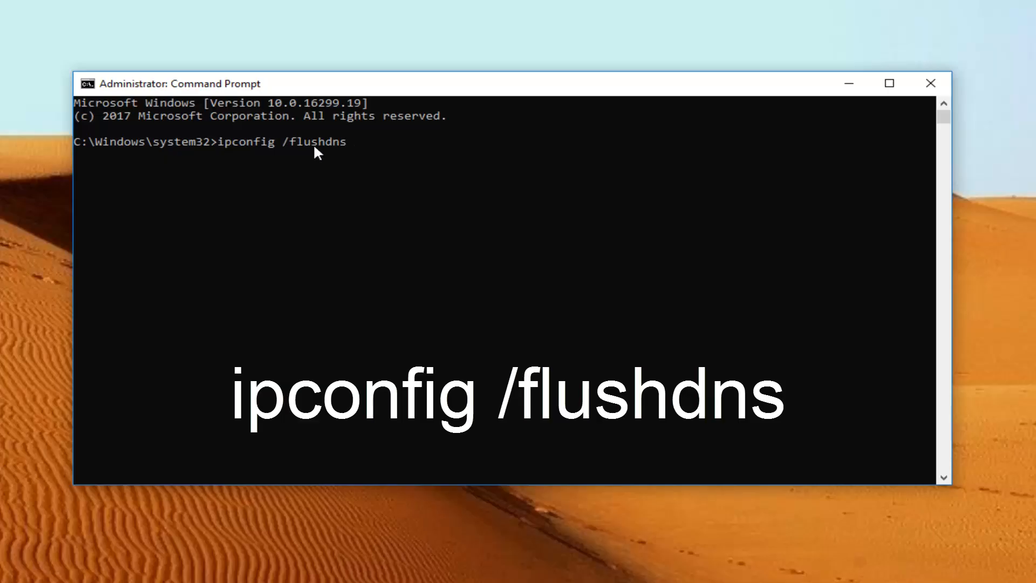
mouse_move(303, 144)
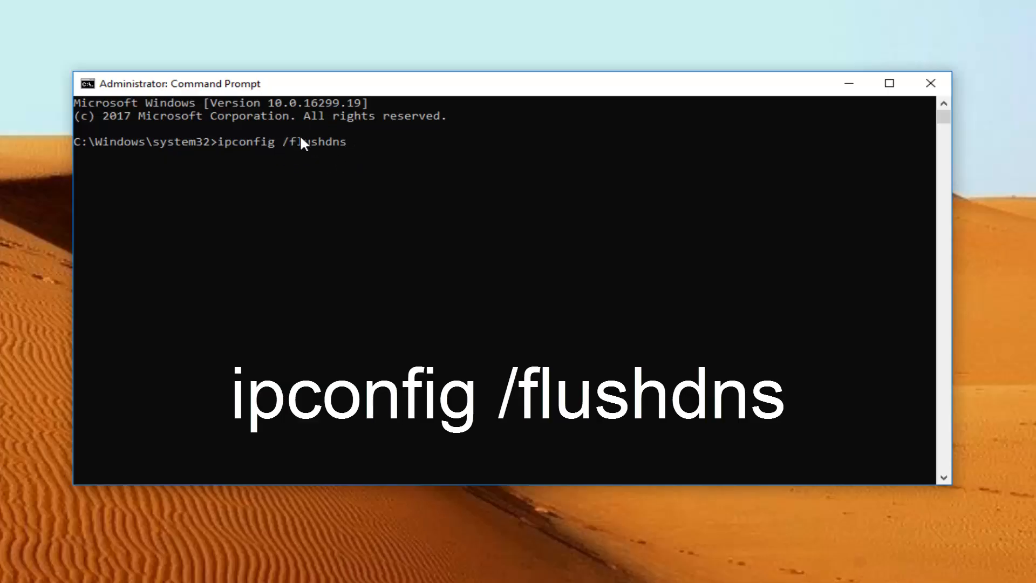
mouse_move(360, 163)
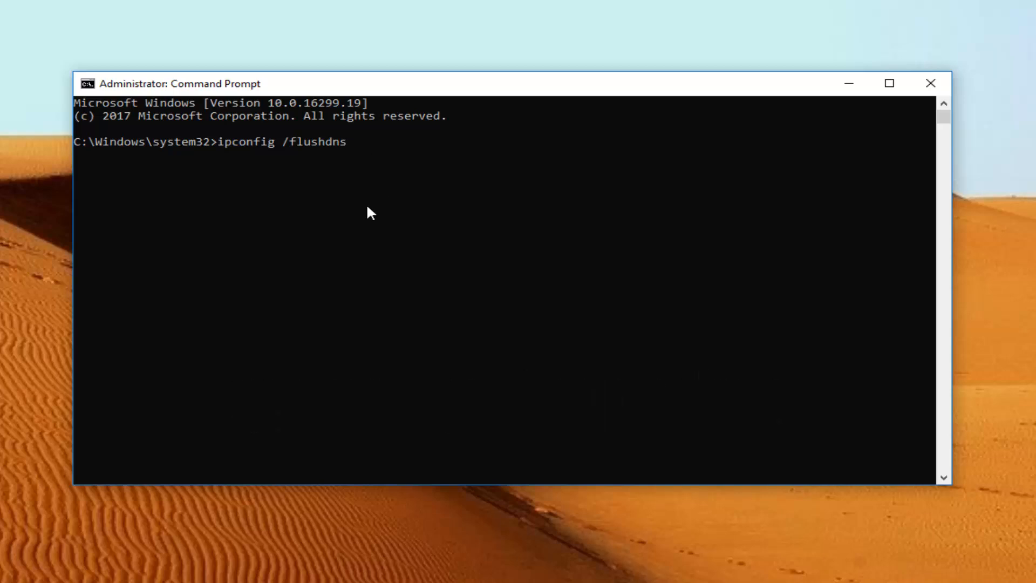
key("Return")
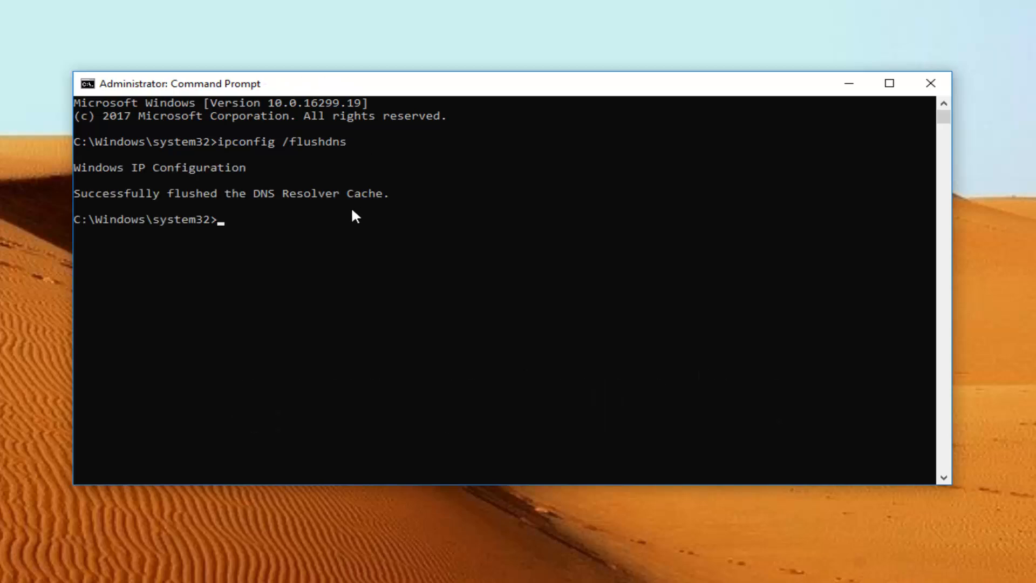
mouse_move(175, 210)
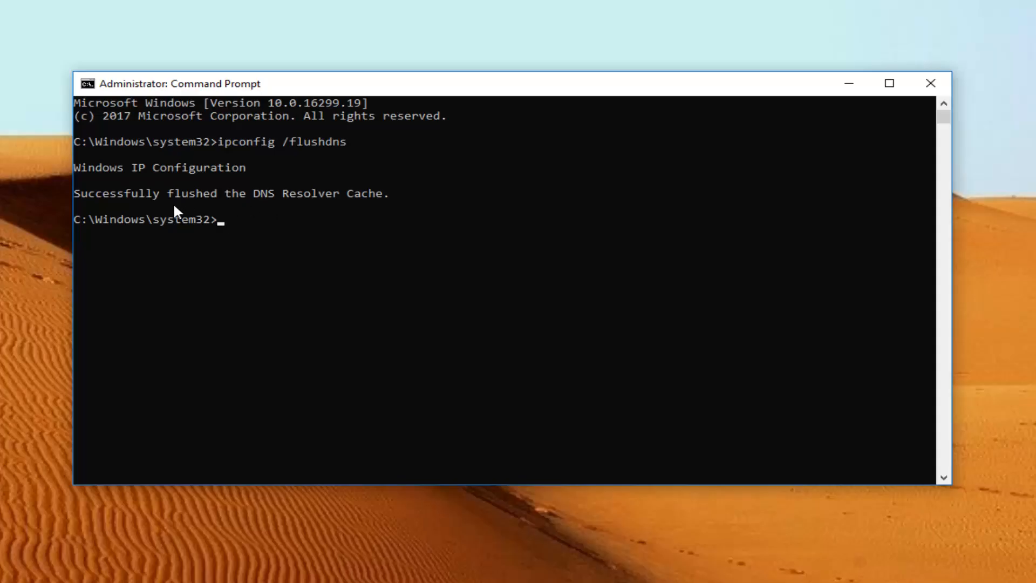
mouse_move(259, 247)
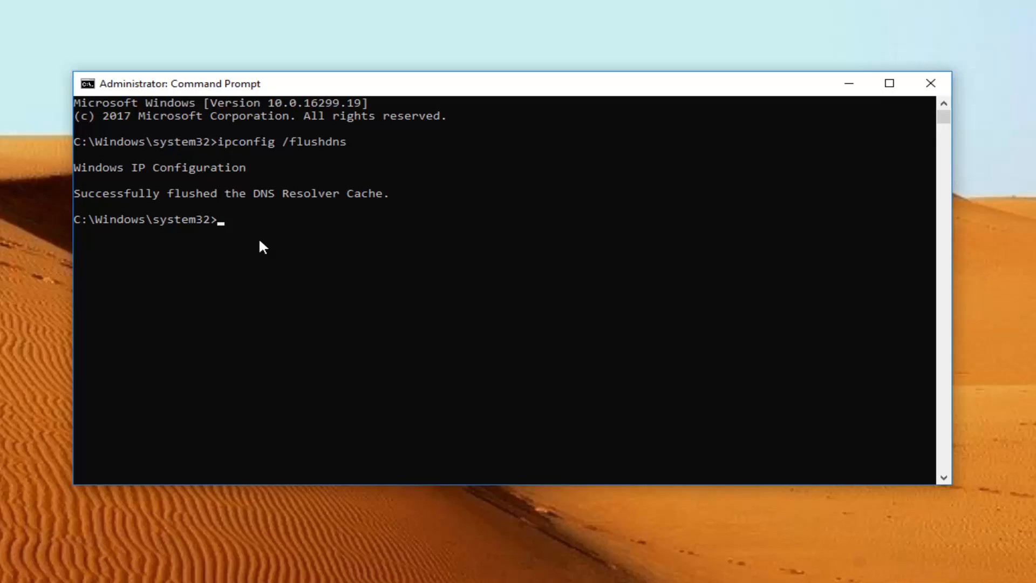
- Enter the command 'netsh winsock reset' at the administrator prompt
type("netsh")
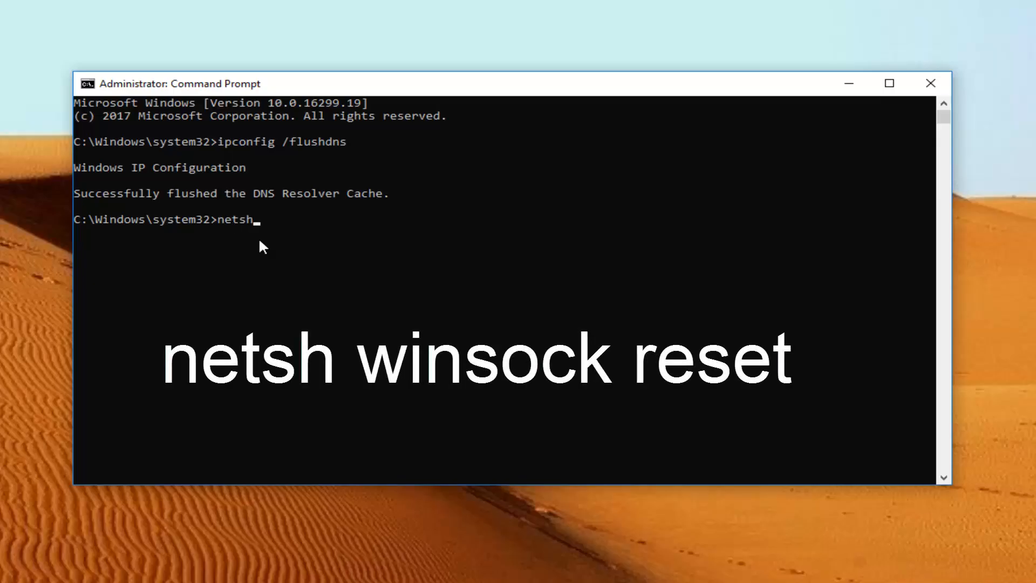
type("winsock")
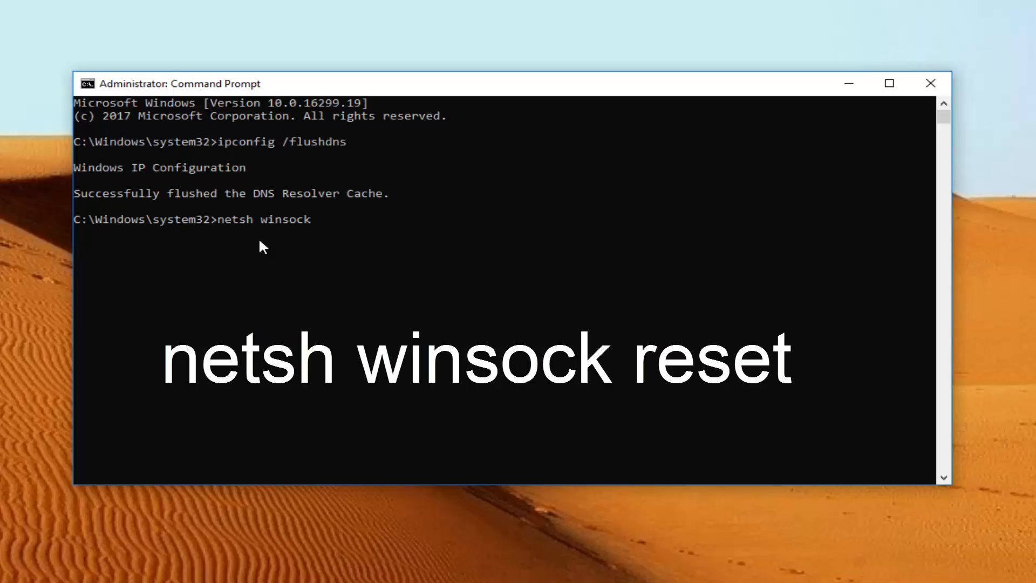
type("r")
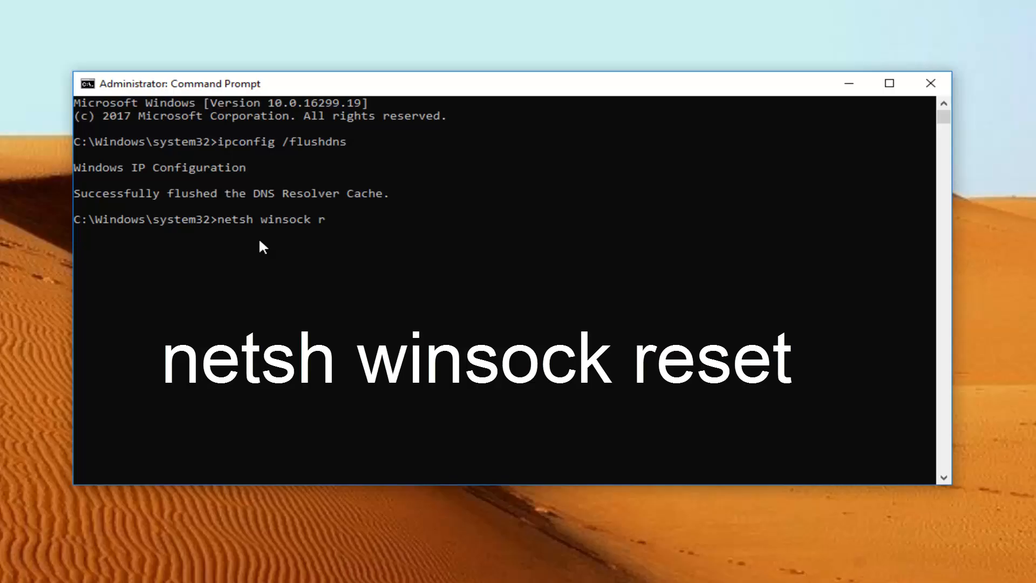
type("eset")
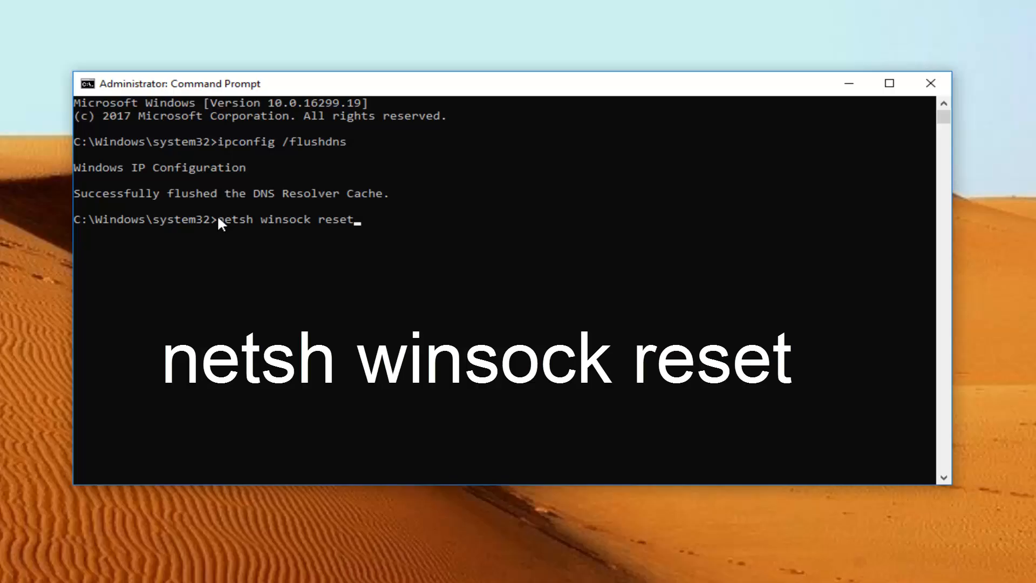
mouse_move(264, 256)
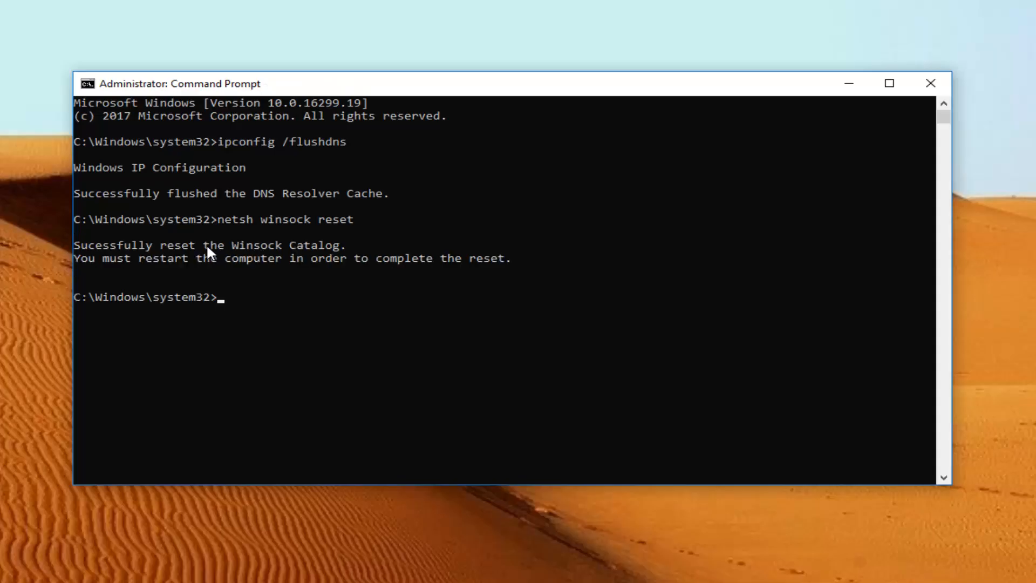
mouse_move(153, 261)
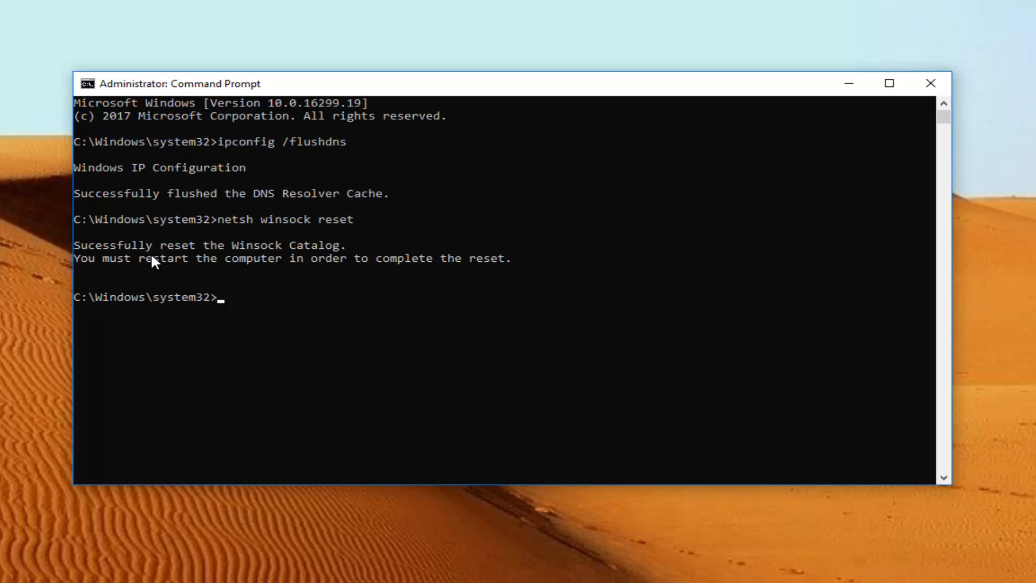
mouse_move(146, 284)
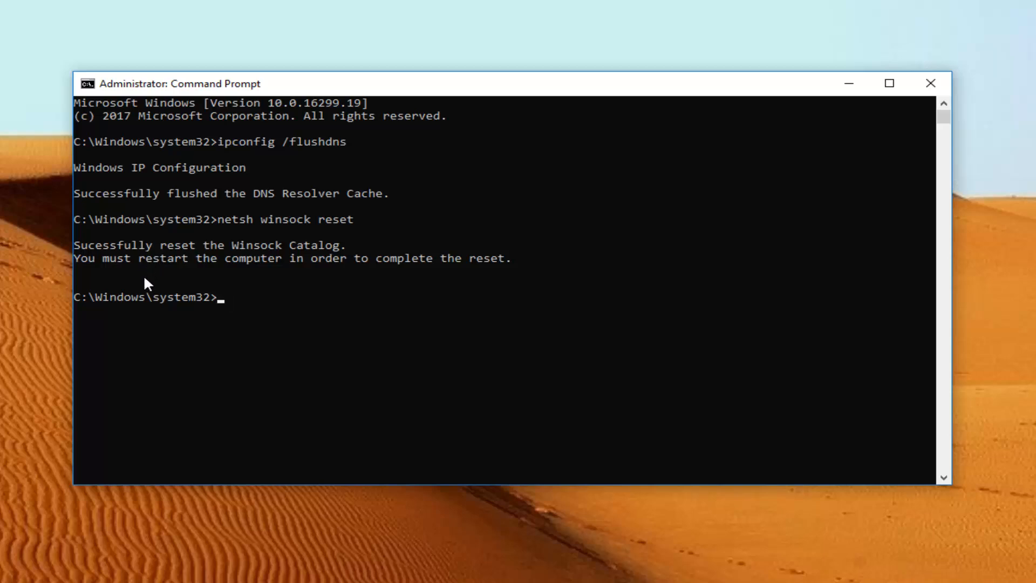
mouse_move(238, 311)
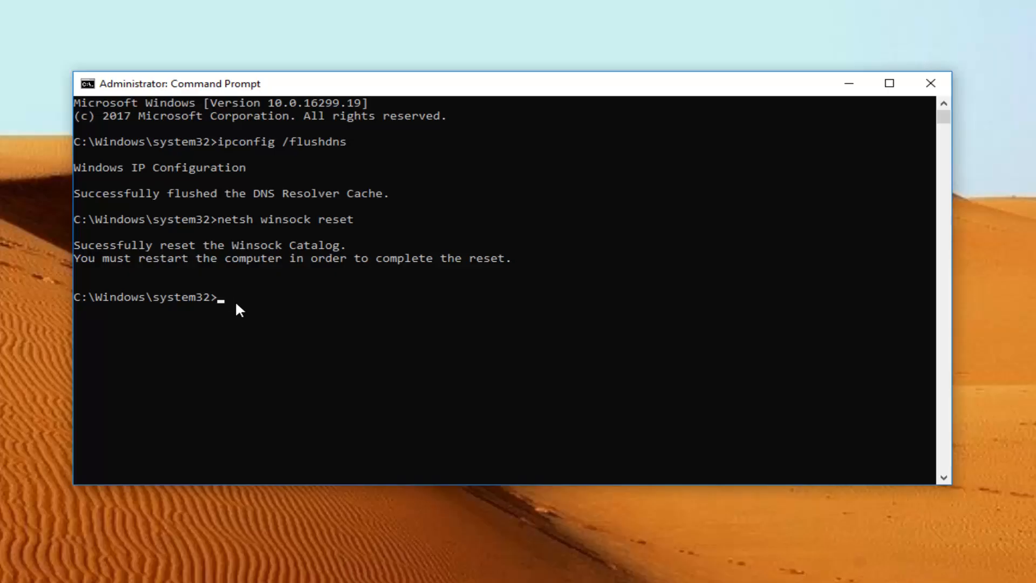
- Close the administrator Command Prompt window from its title bar
left_click(930, 82)
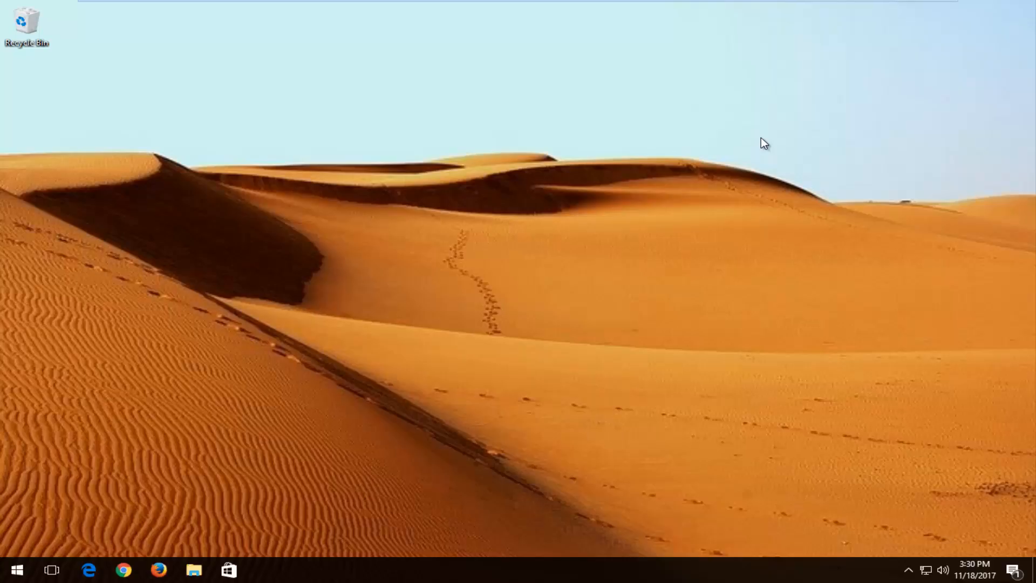
mouse_move(753, 138)
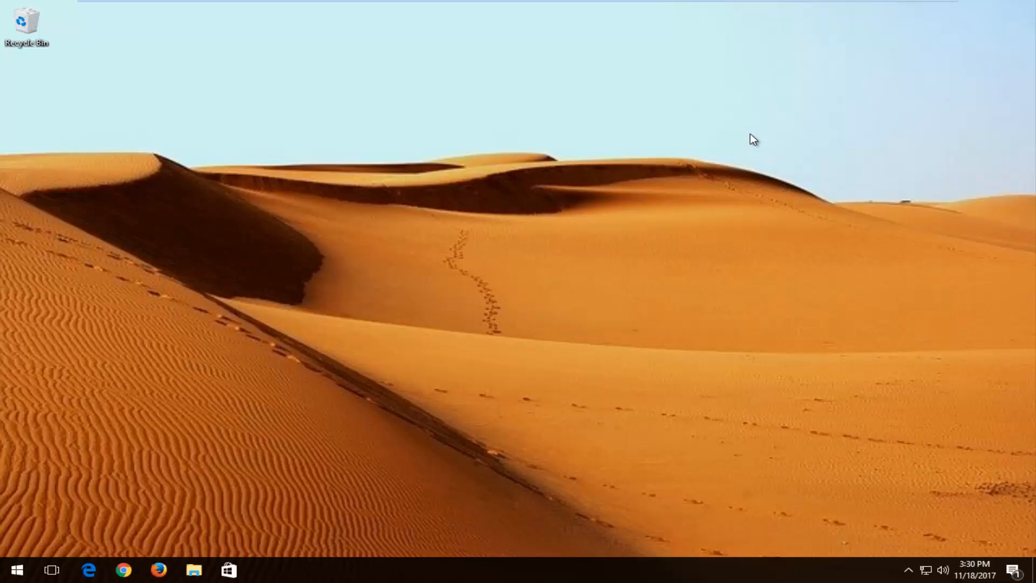